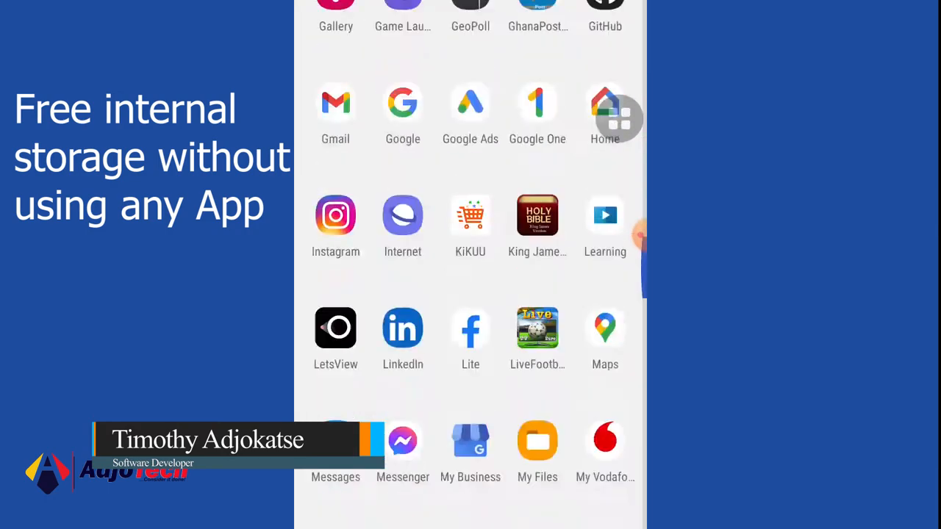
- Open Settings from the app drawer to reach Device care, storage at 53.5 GB of 64 GB
scroll(down, 3)
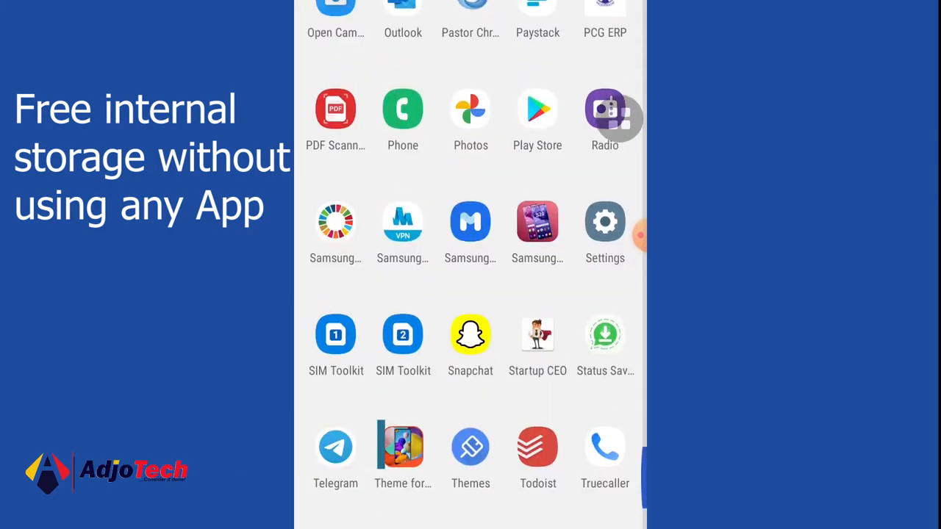
click(604, 221)
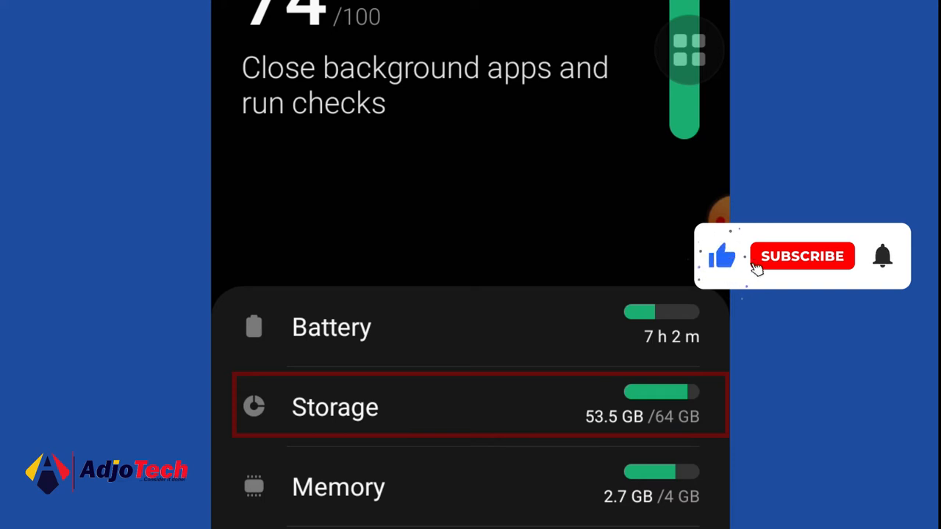
- View the storage breakdown at 83% used, then bring up the Phone dialer keypad
click(803, 255)
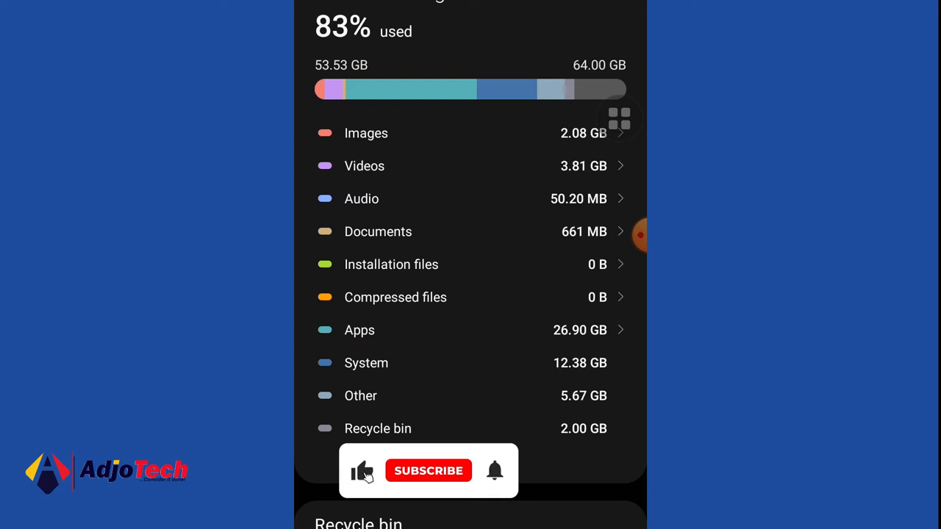
click(428, 470)
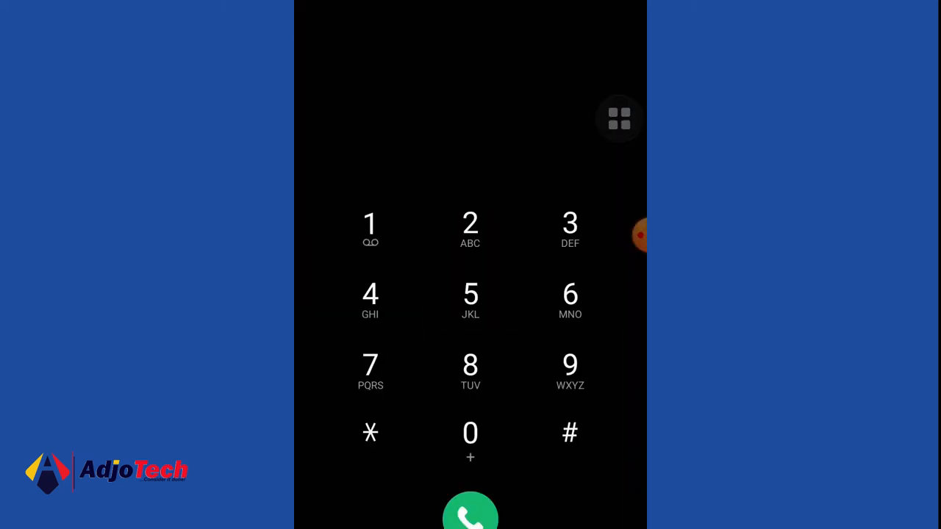
- Dial *#9900# to open SysDump and delete the dumpstate/logcat logs
click(570, 433)
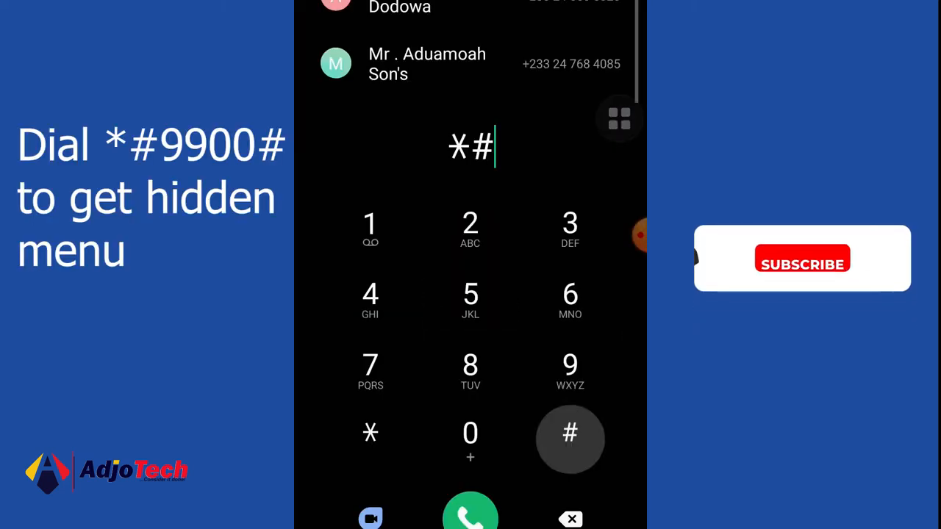
click(471, 432)
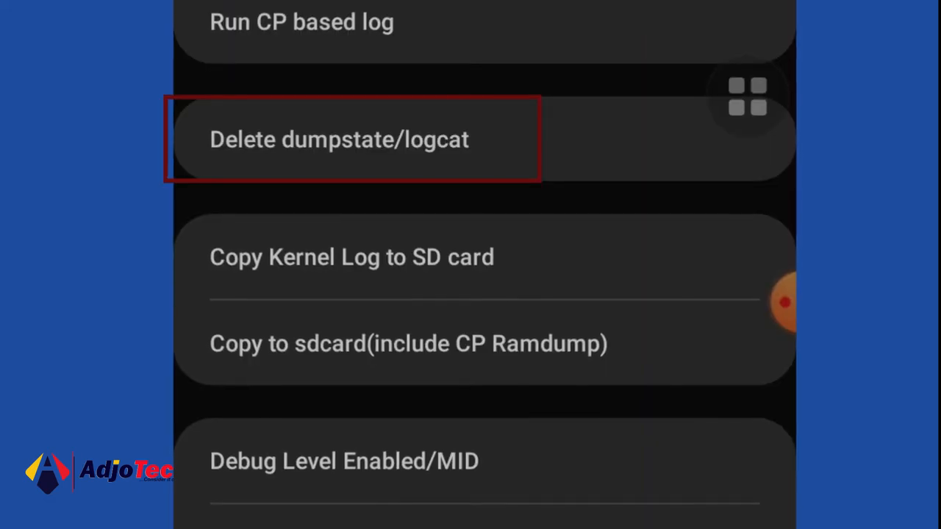
click(338, 140)
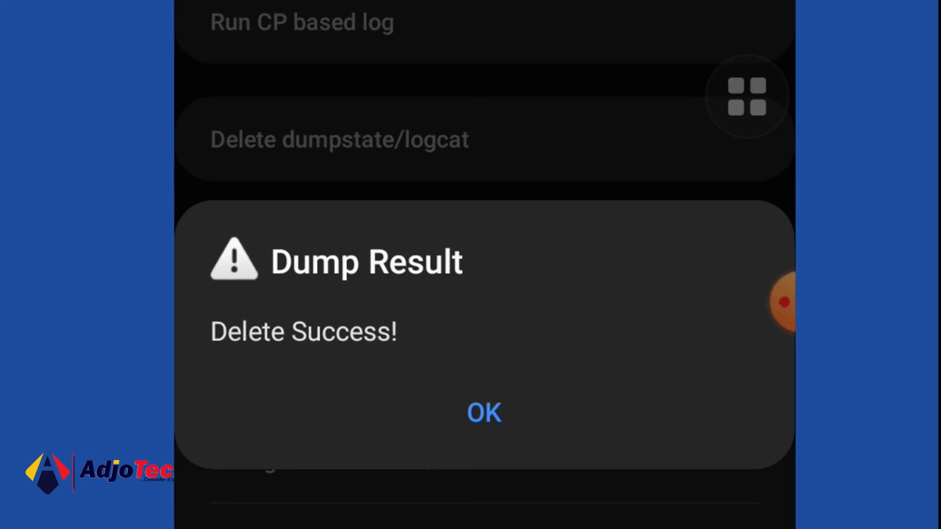
- Dismiss the Delete Success dialog and return to the app drawer
click(484, 412)
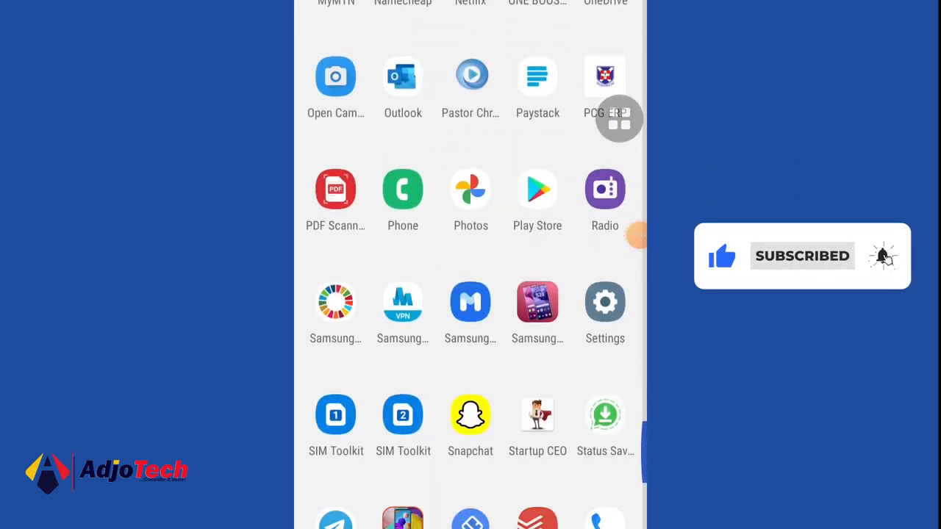
- Reopen Settings and scroll to Device care, now showing score 80 and 52.6 GB of 64 GB
click(604, 301)
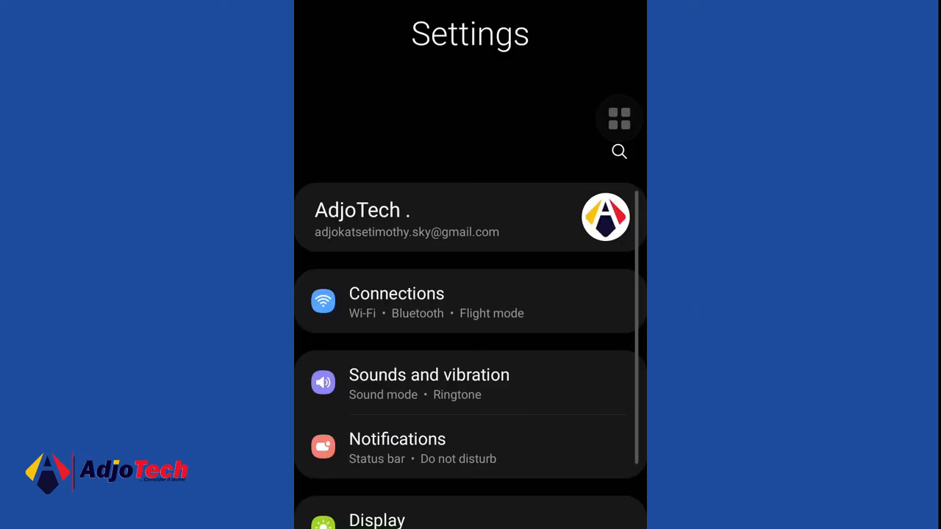
scroll(down, 3)
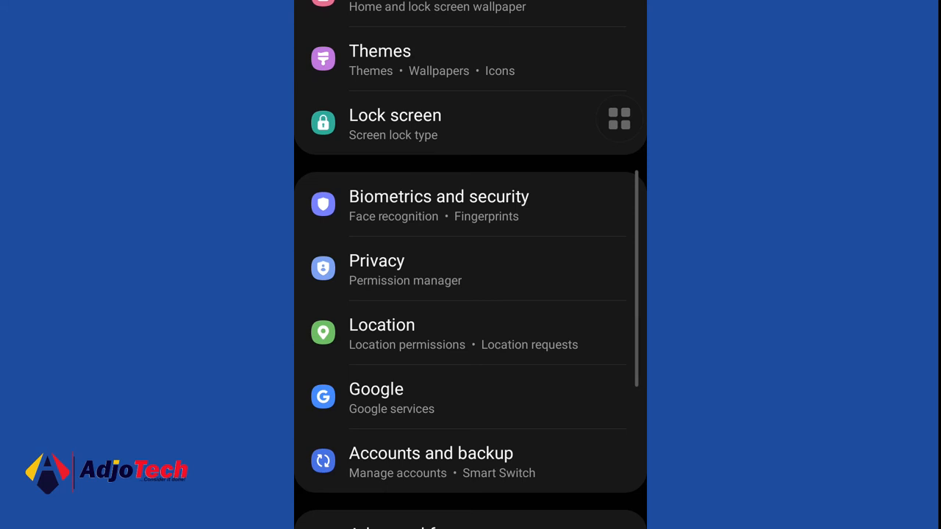
scroll(down, 3)
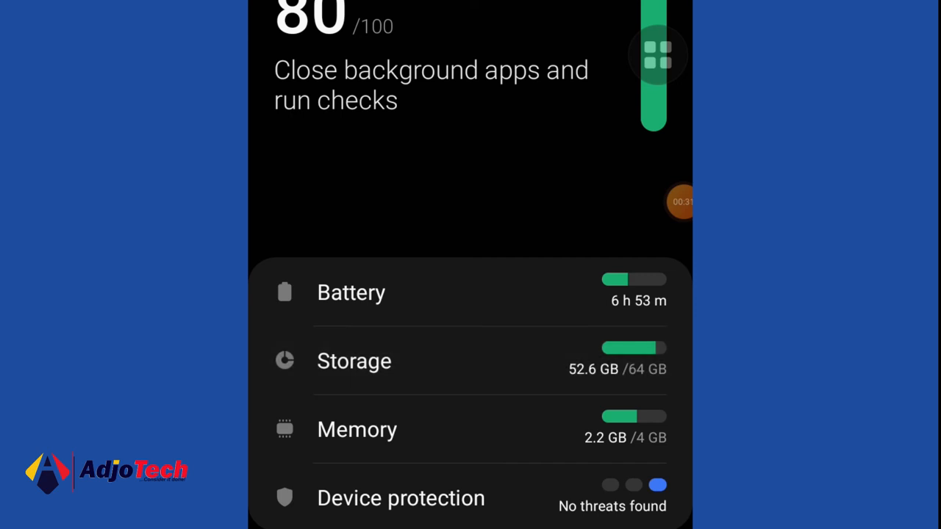
- View the internal storage breakdown at 82% used, 52.63 GB of 64 GB
click(352, 361)
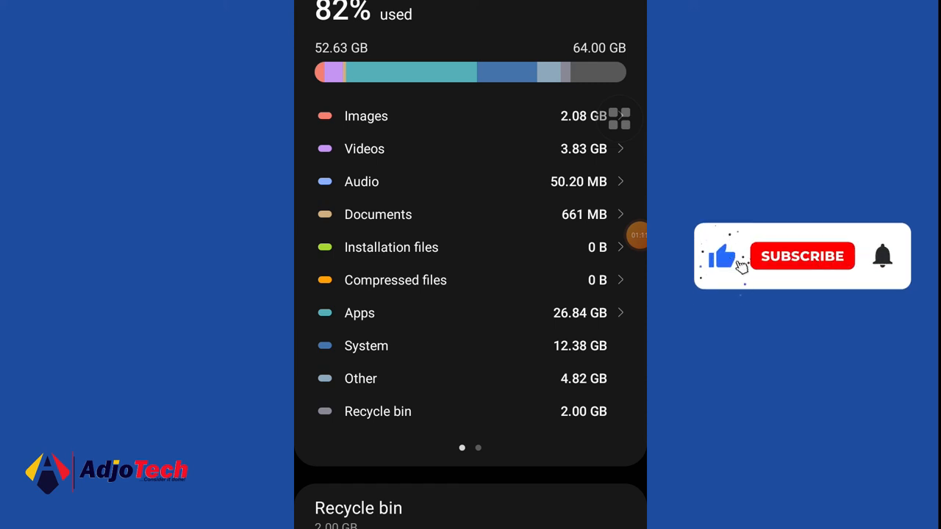
click(802, 256)
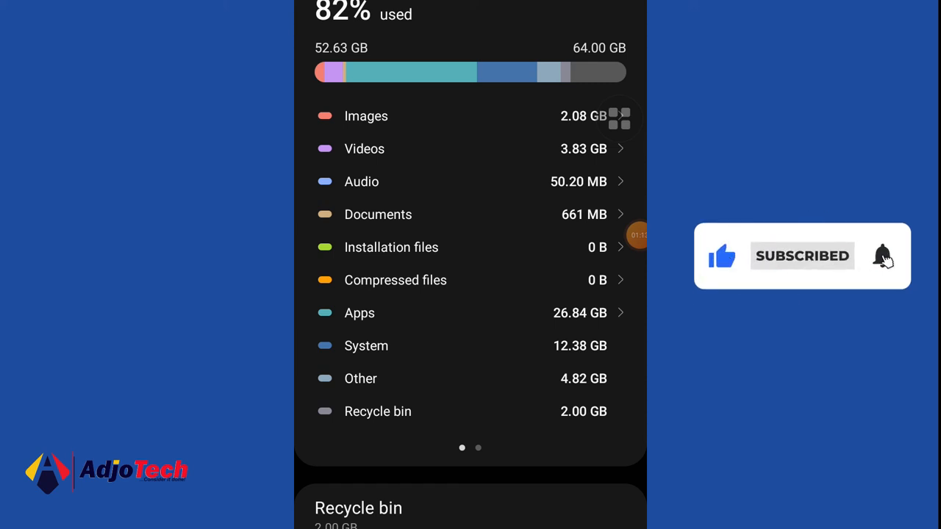
scroll(down, 3)
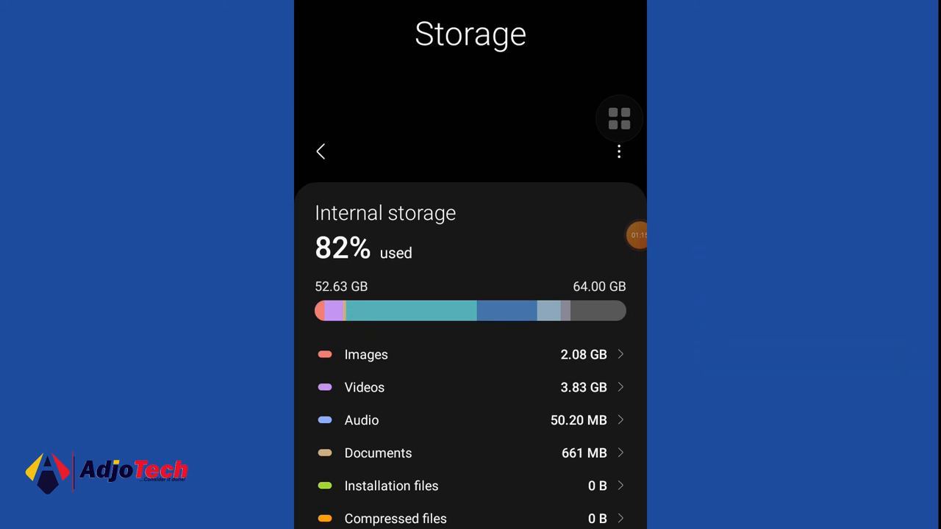